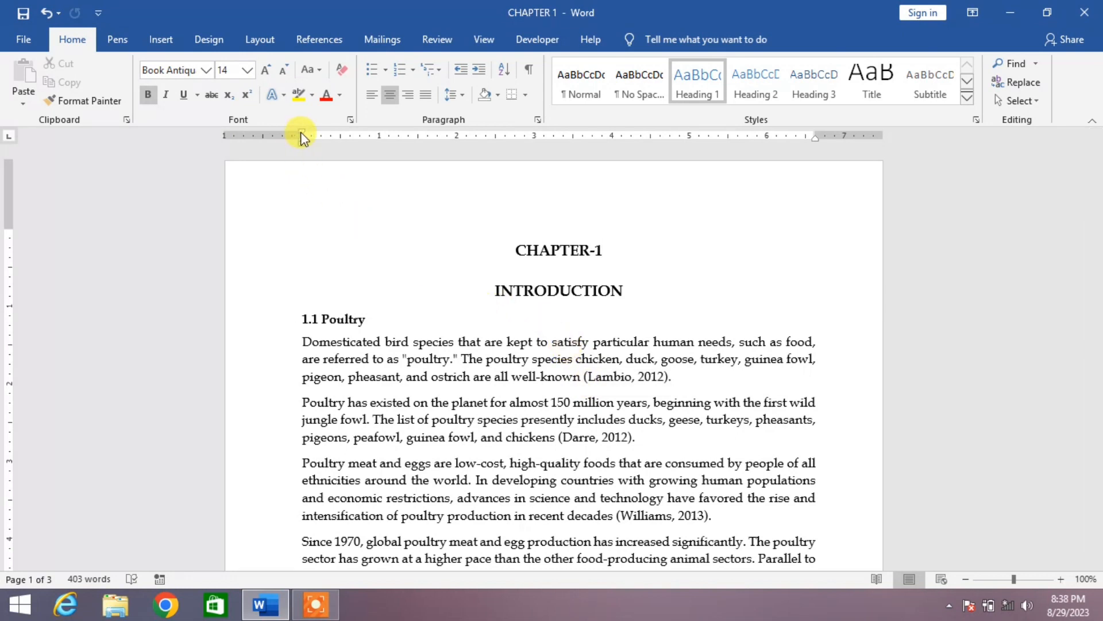
mouse_move(301, 135)
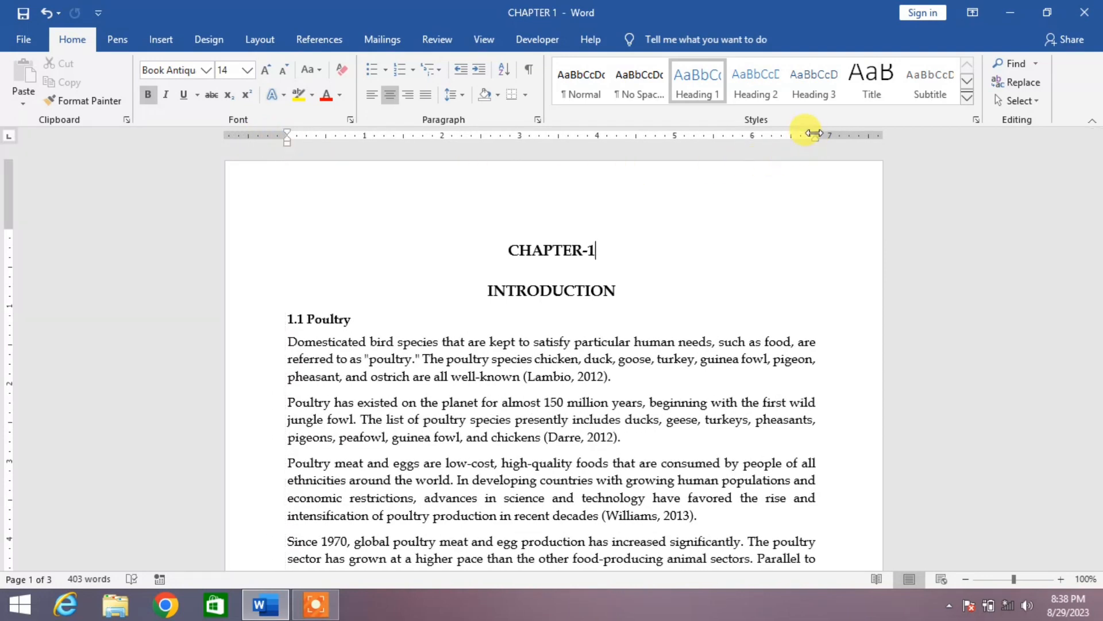
Drag the right margin marker on the ruler outward so the chapter text runs wider
left_click_drag(807, 135, 838, 135)
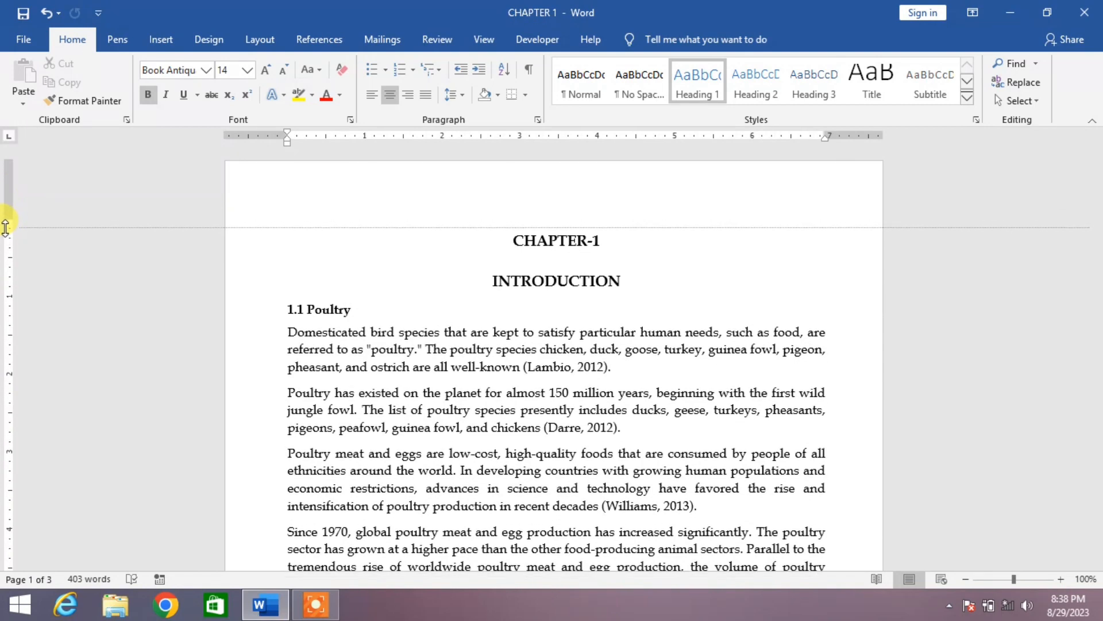
scroll("down", 3)
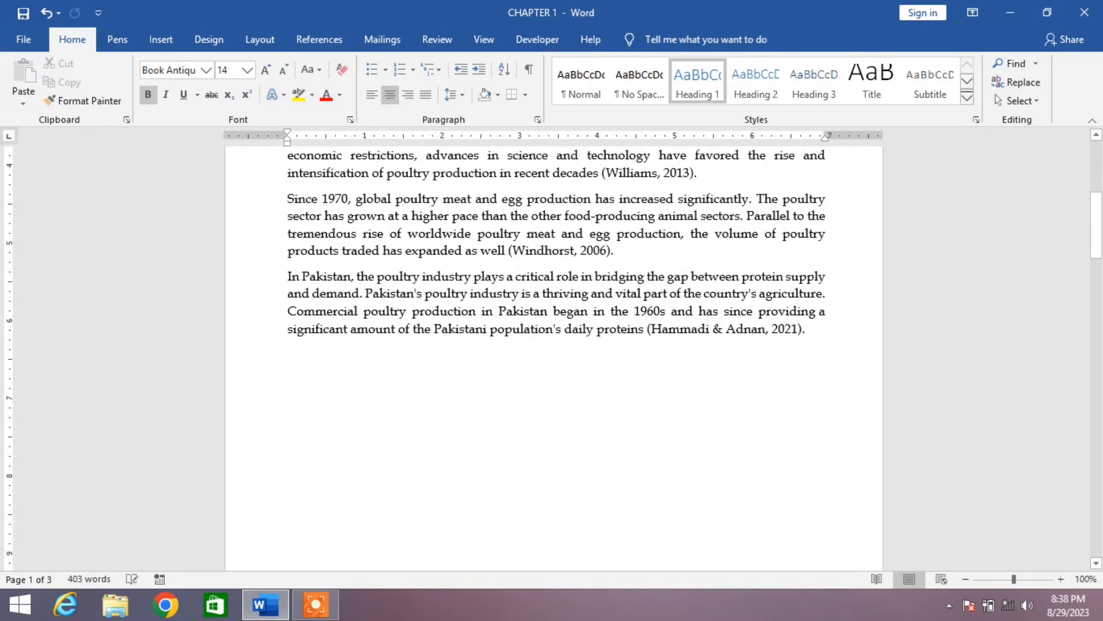
scroll("down", 3)
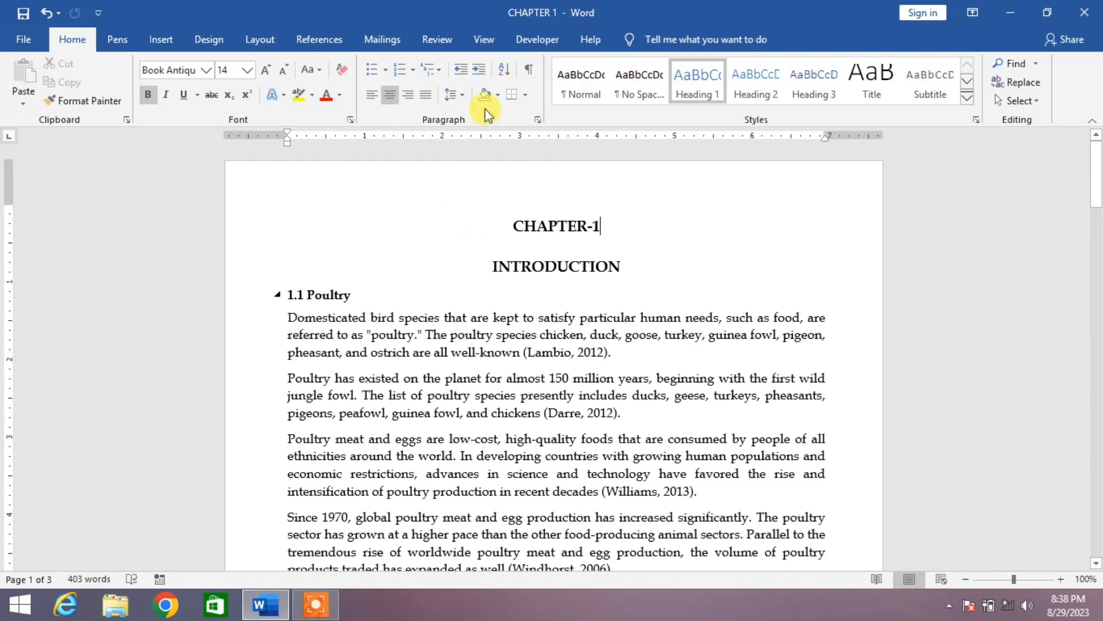
Switch from the View ribbon to the Layout ribbon to reach the page setup tools
left_click(484, 39)
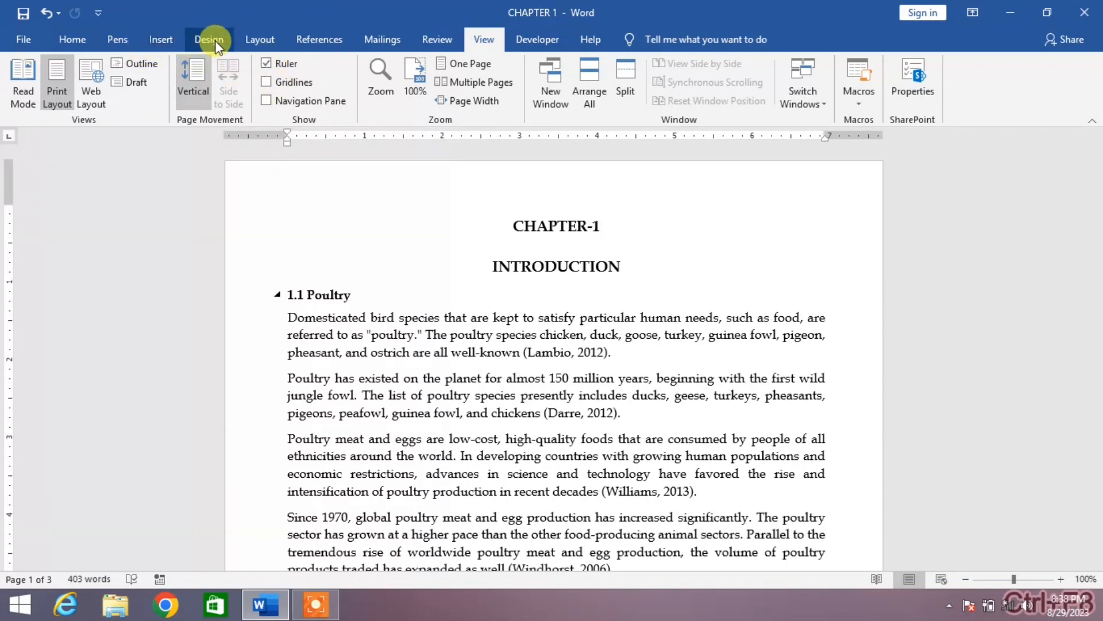
mouse_move(260, 39)
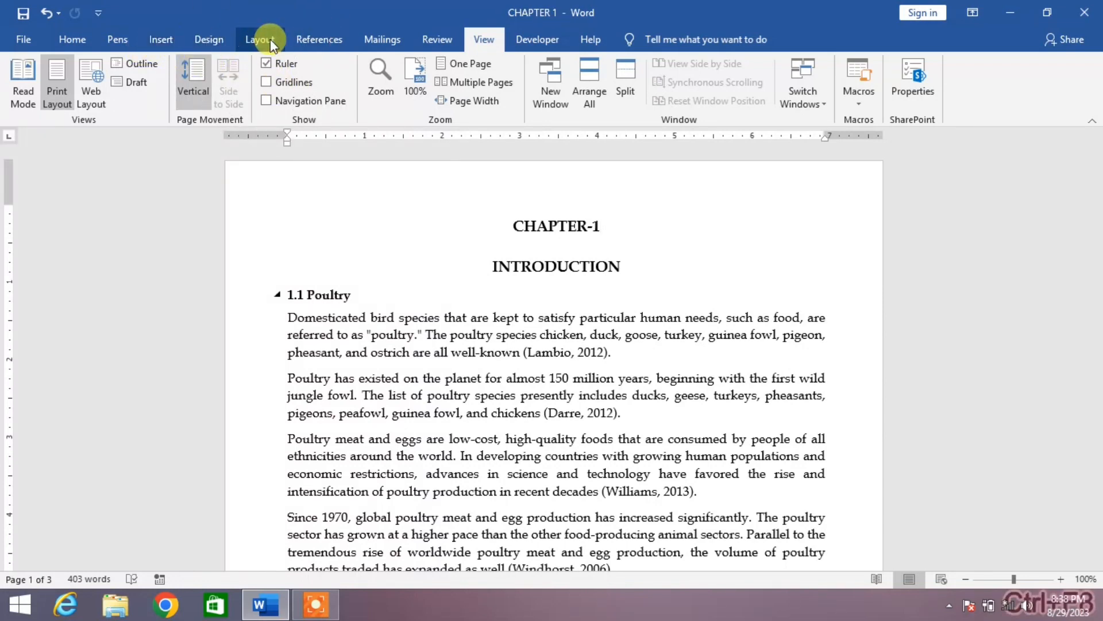
left_click(259, 40)
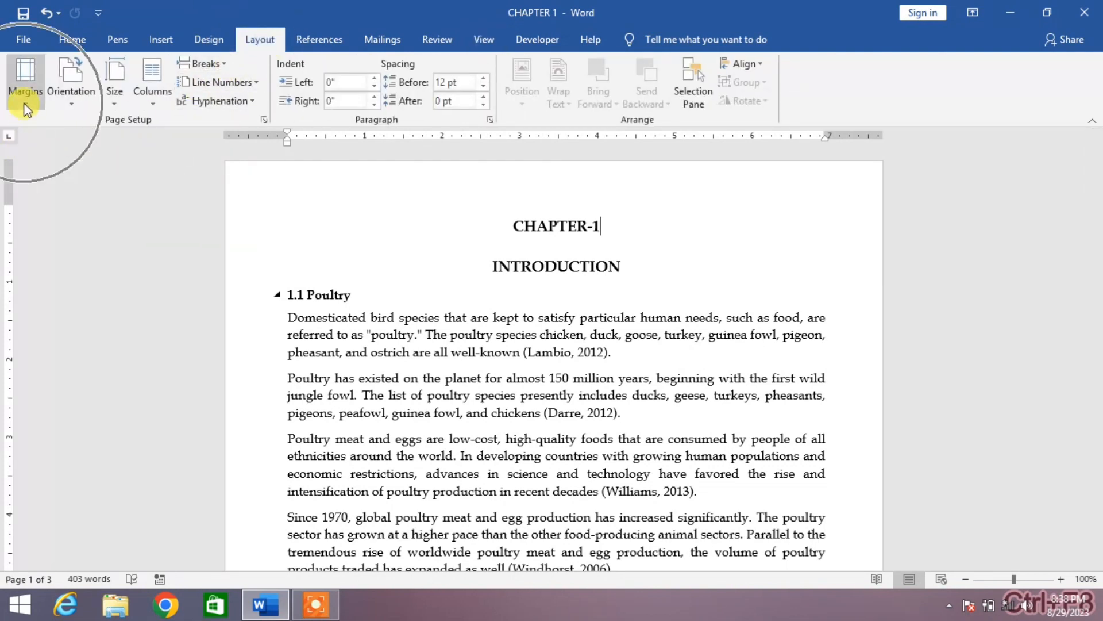
Show the Margins preset list with Narrow, Moderate, Wide and Custom Margins
left_click(25, 77)
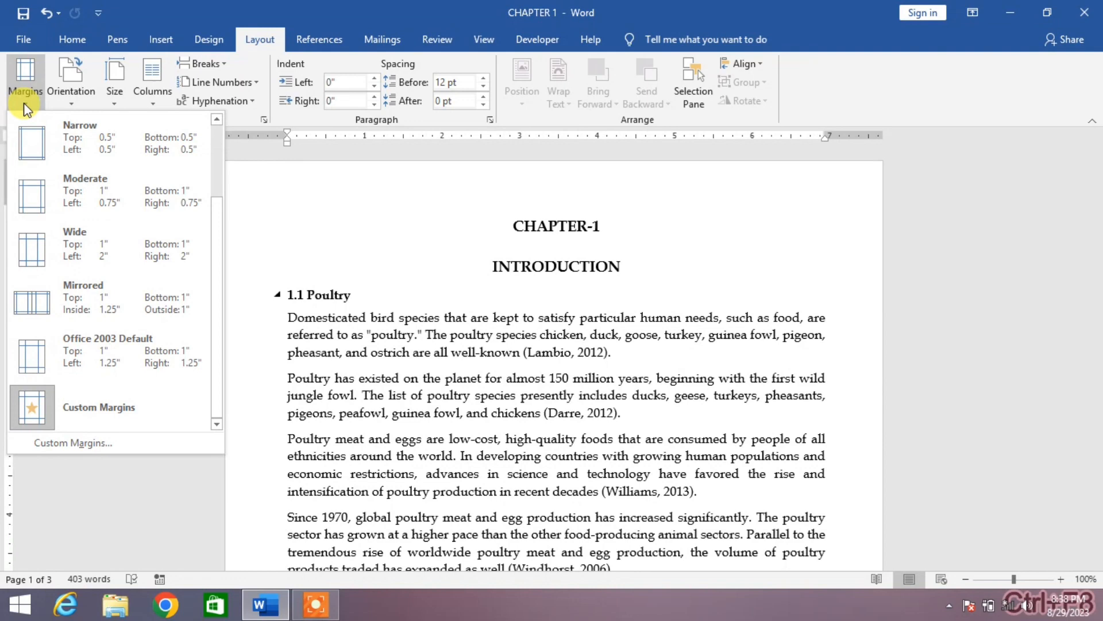
mouse_move(104, 236)
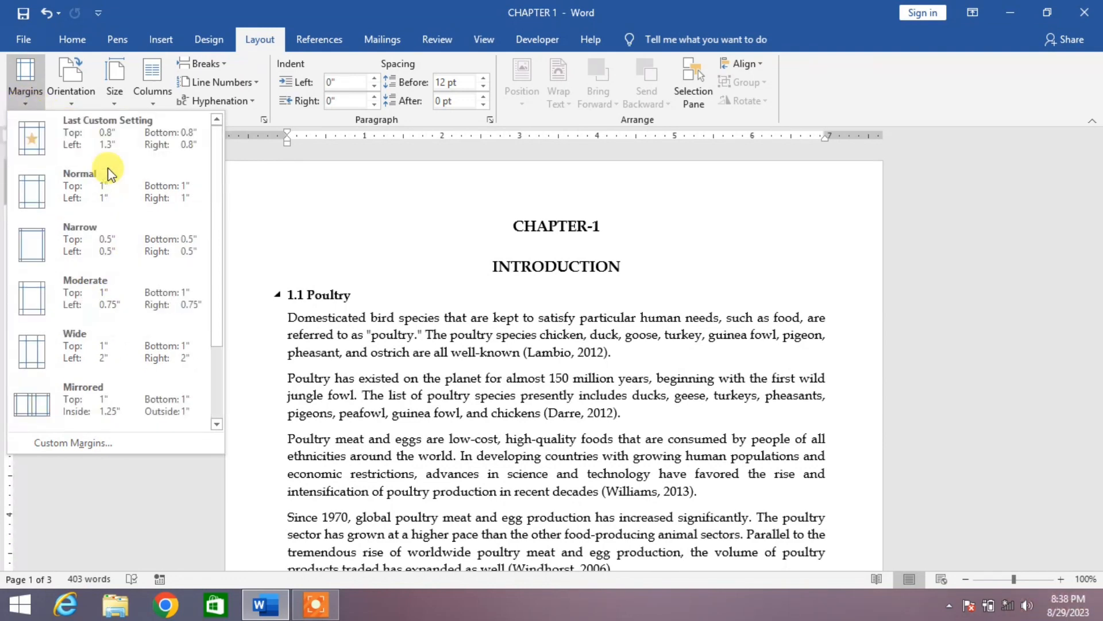
mouse_move(112, 243)
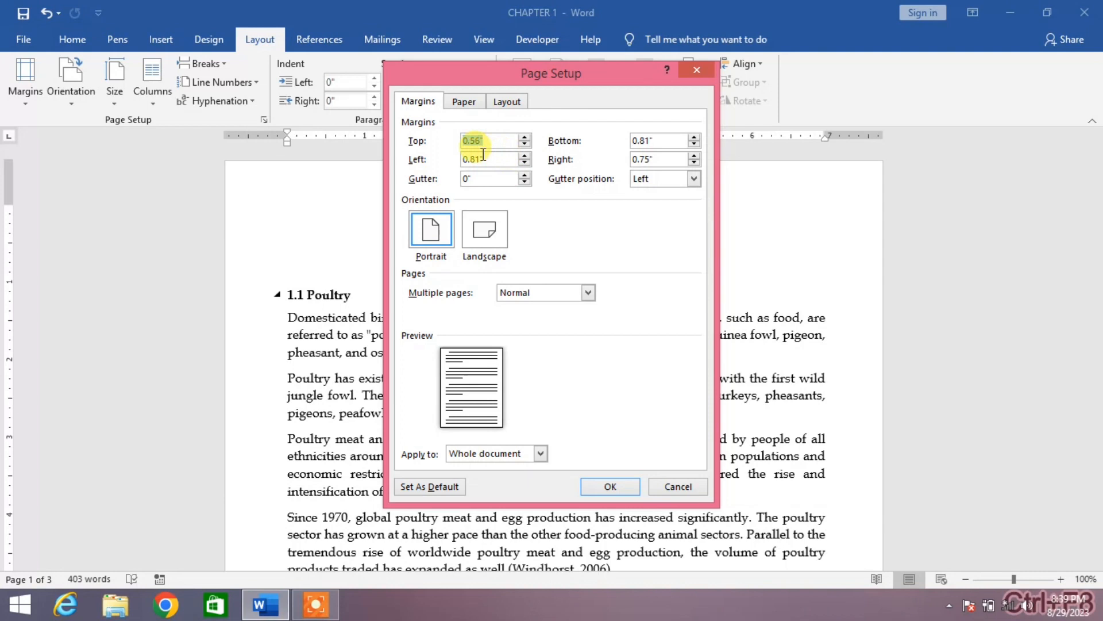
Set custom margins top 0.8", bottom 0.8", left 1.5", right 0.8" and apply them to the document
left_click(657, 141)
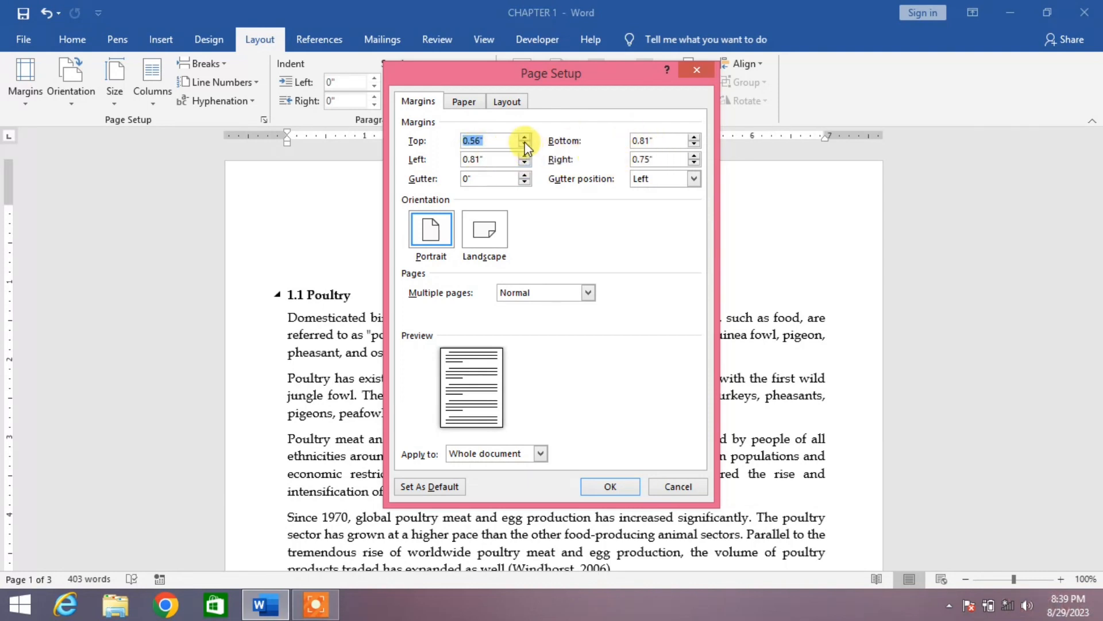
left_click(524, 145)
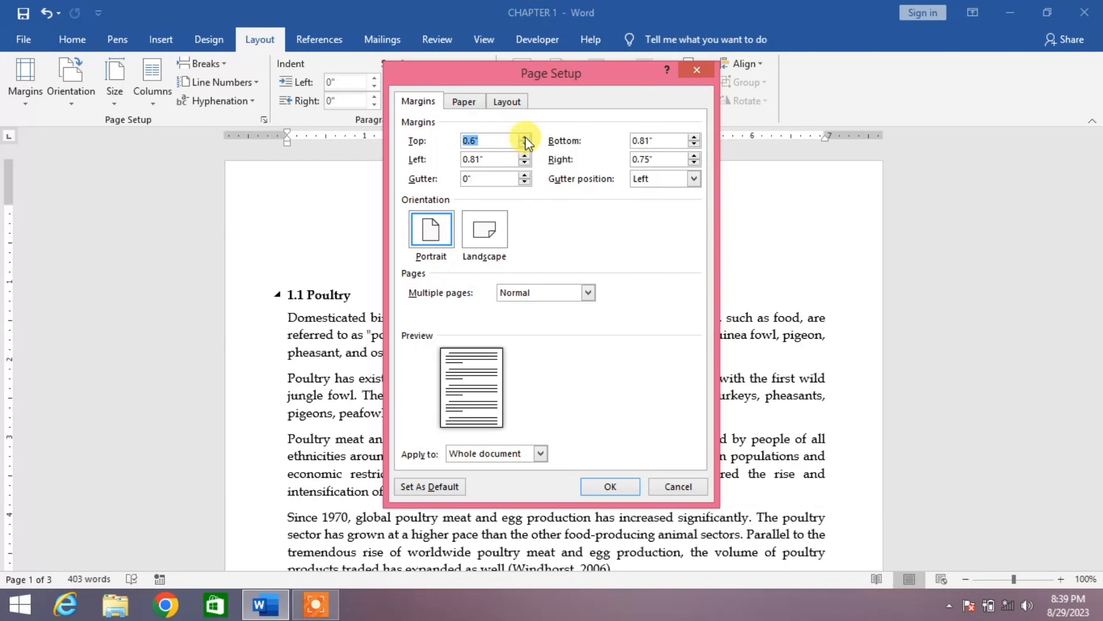
left_click(524, 136)
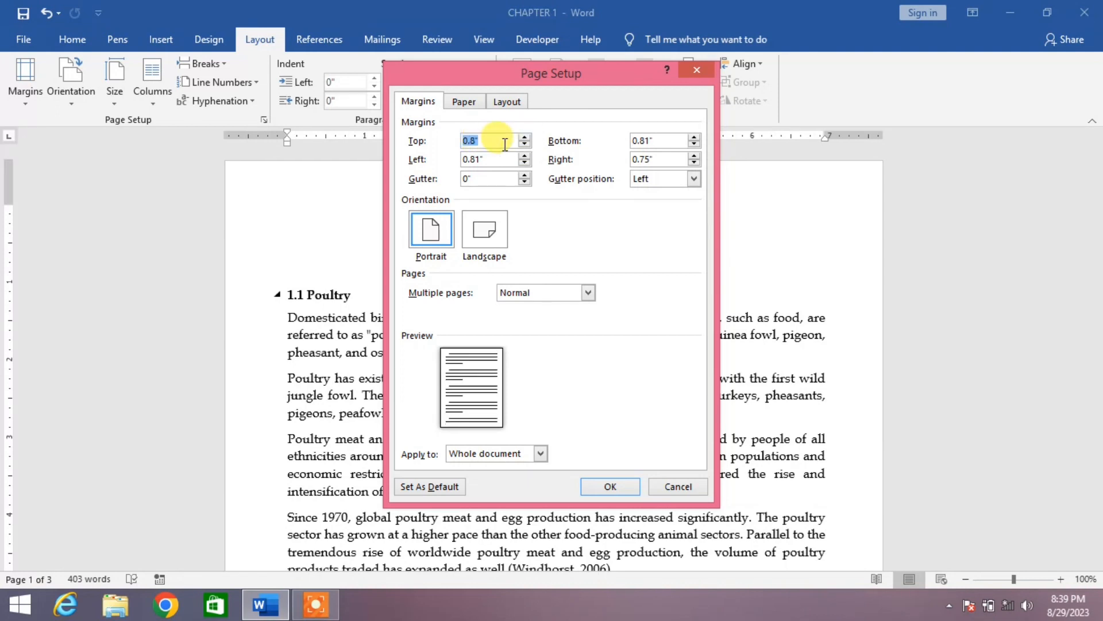
left_click(694, 145)
type("1.5")
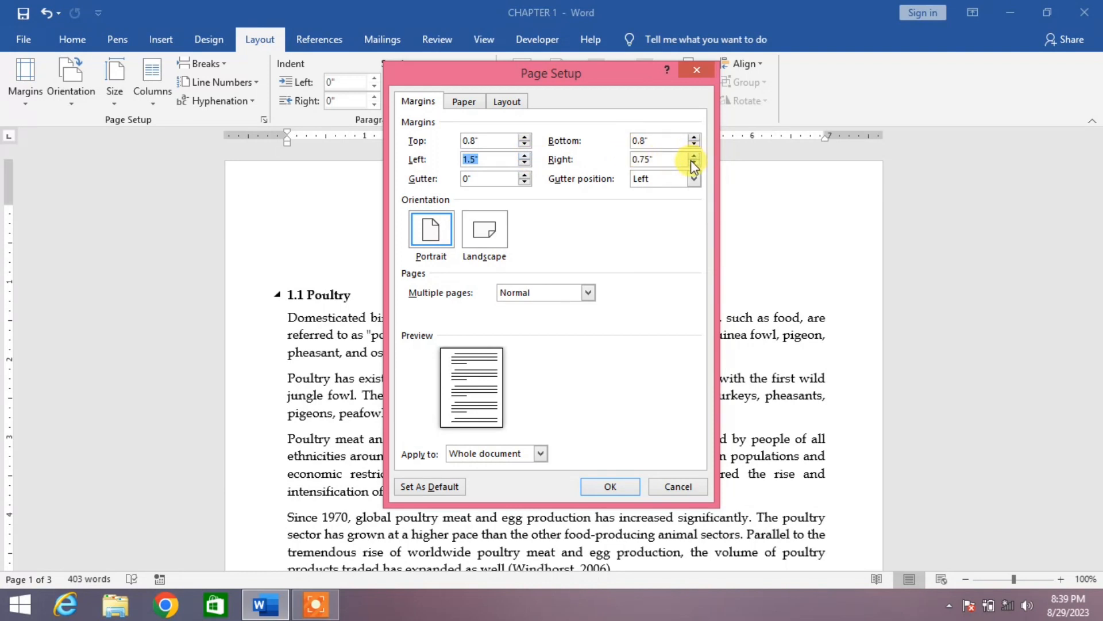
left_click(693, 155)
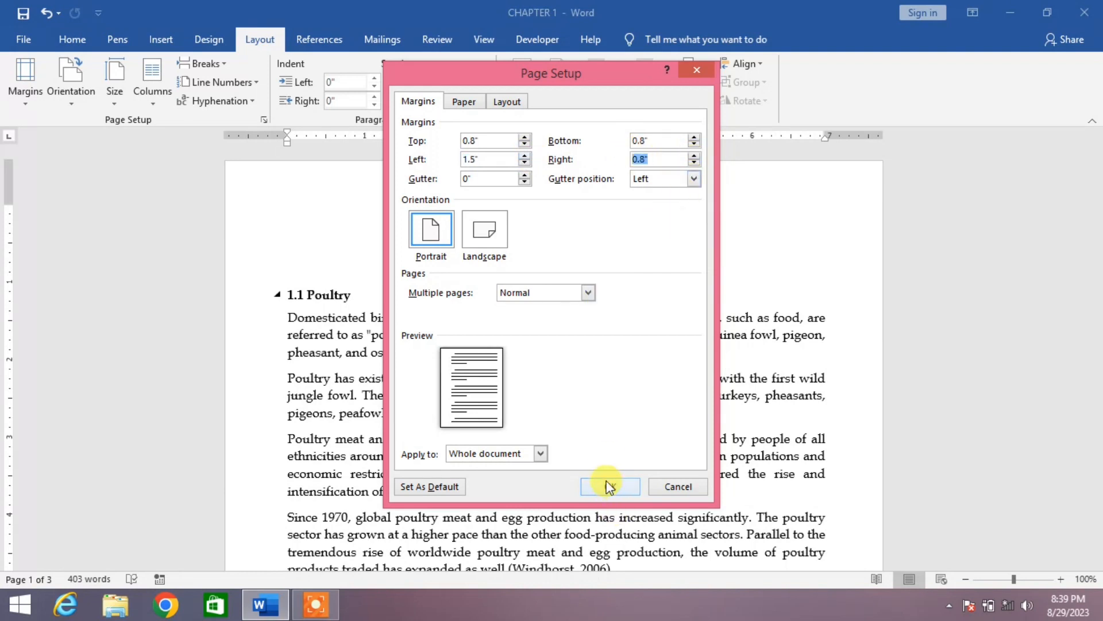
left_click(610, 486)
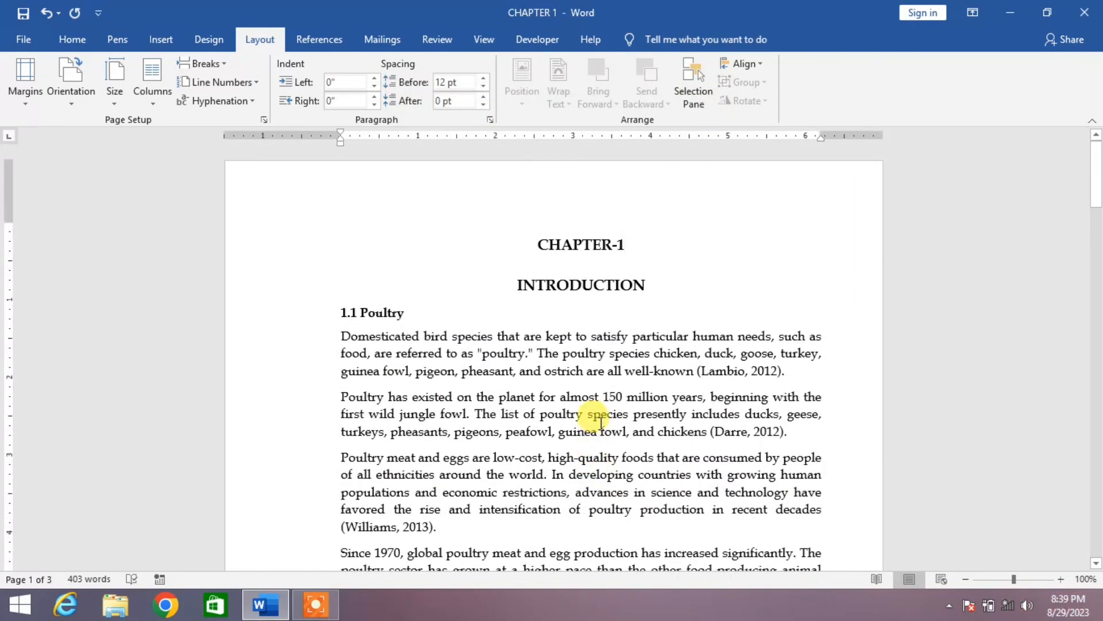
left_click(625, 244)
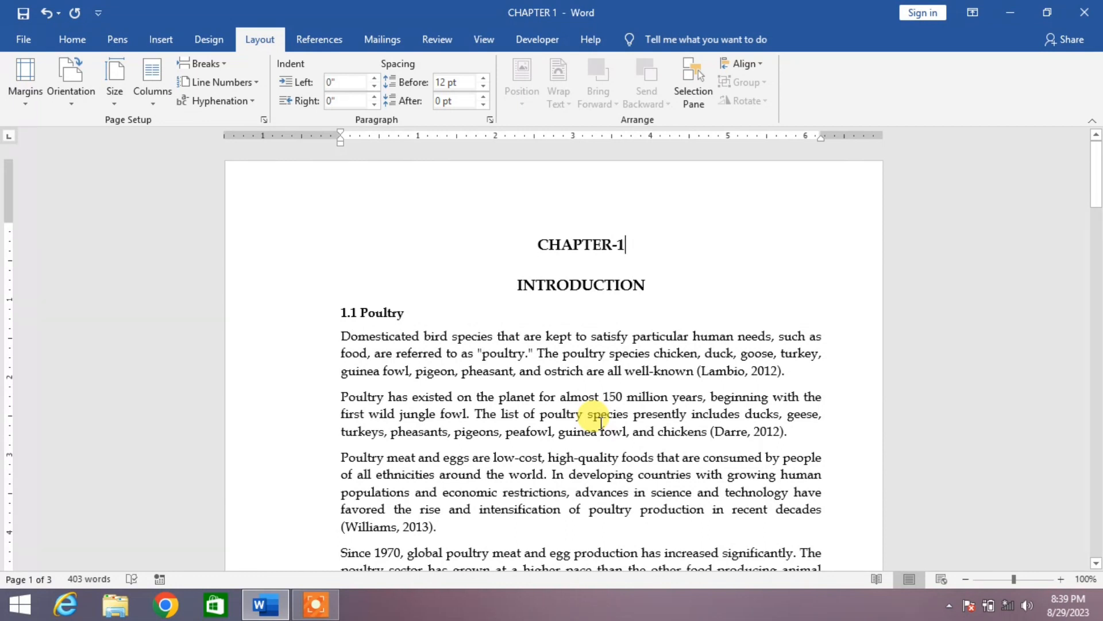